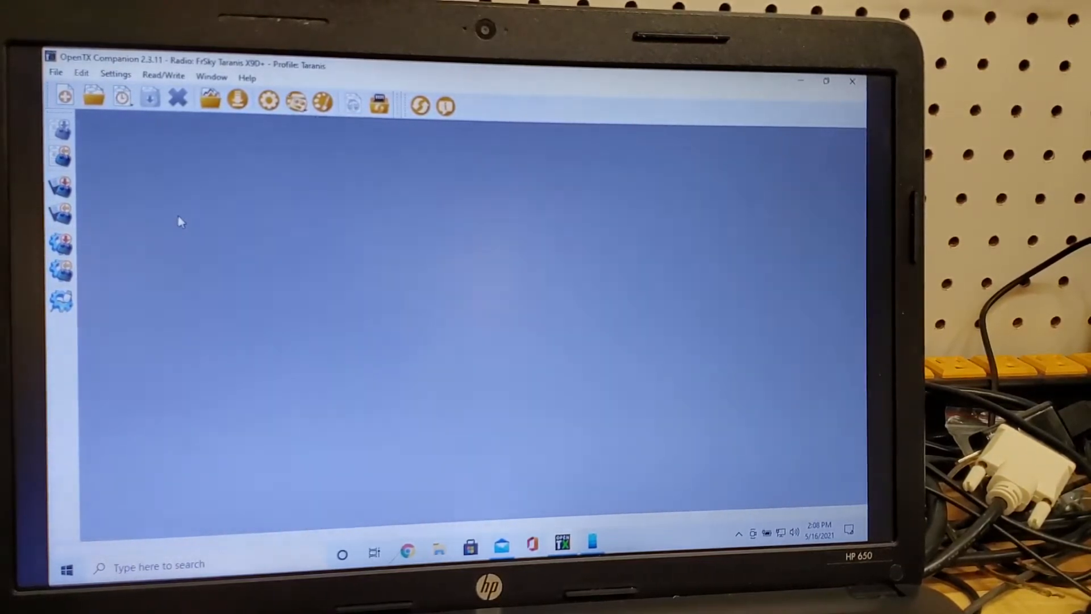
mouse_move(111, 246)
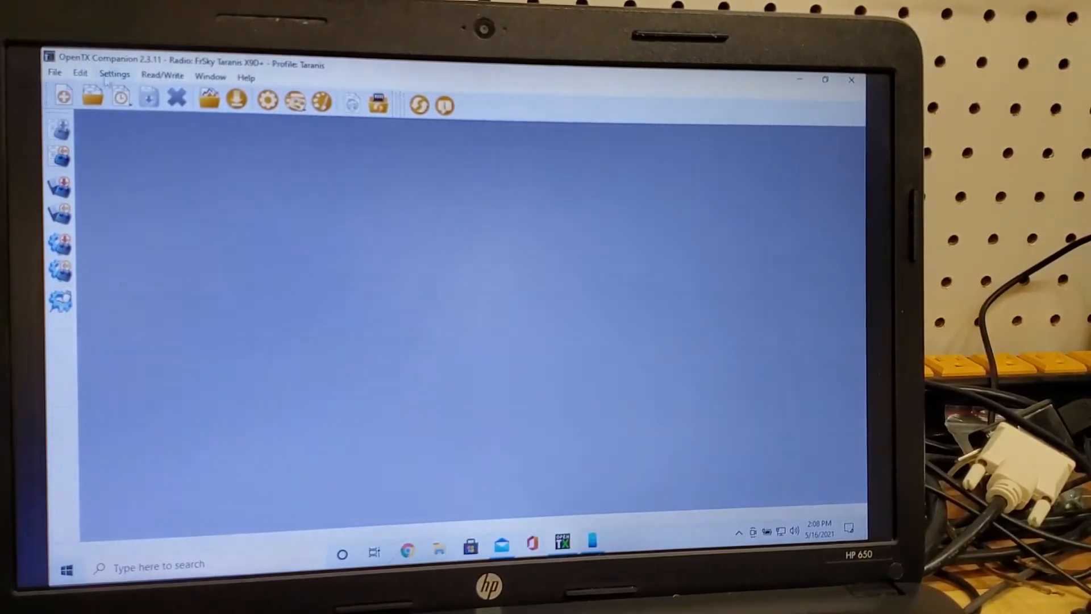
Switch the radio profile to Horus X10S from the Settings menu
click(113, 74)
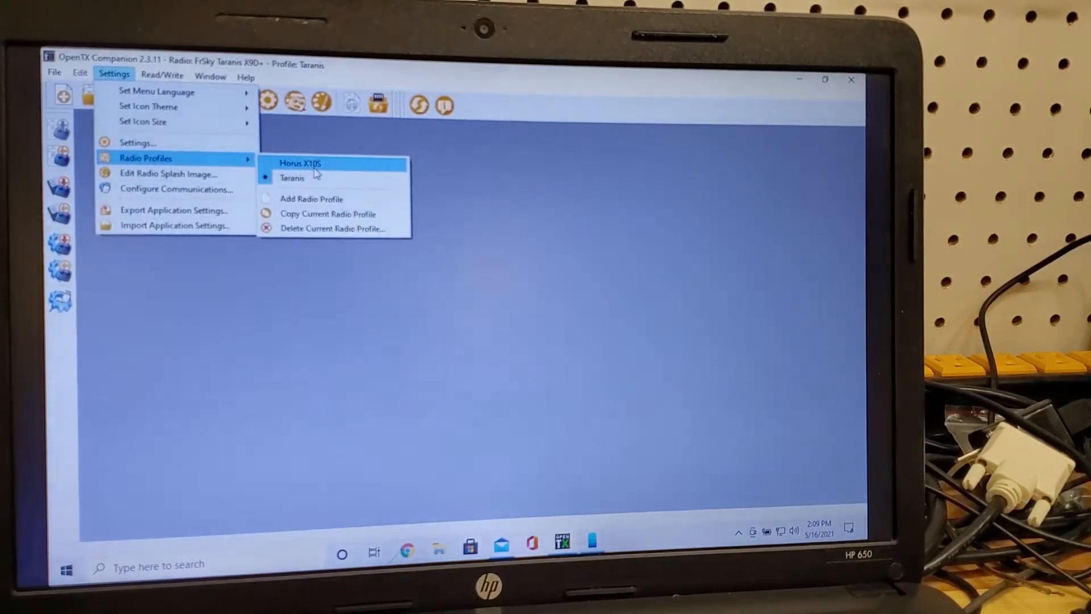
click(298, 163)
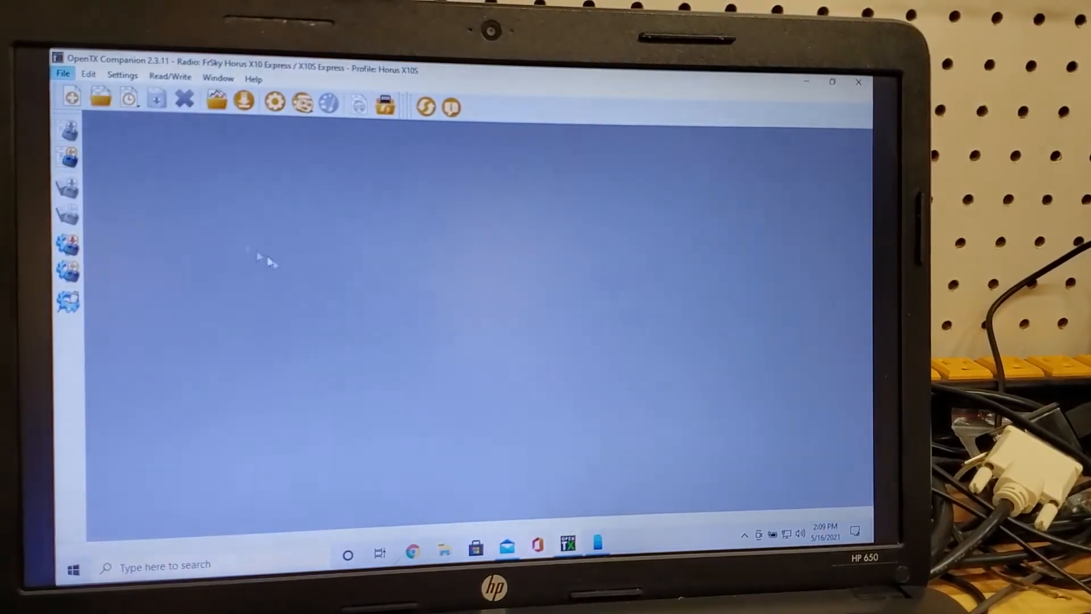
Open the 11-29-2020_converted models file for the Horus radio
click(100, 98)
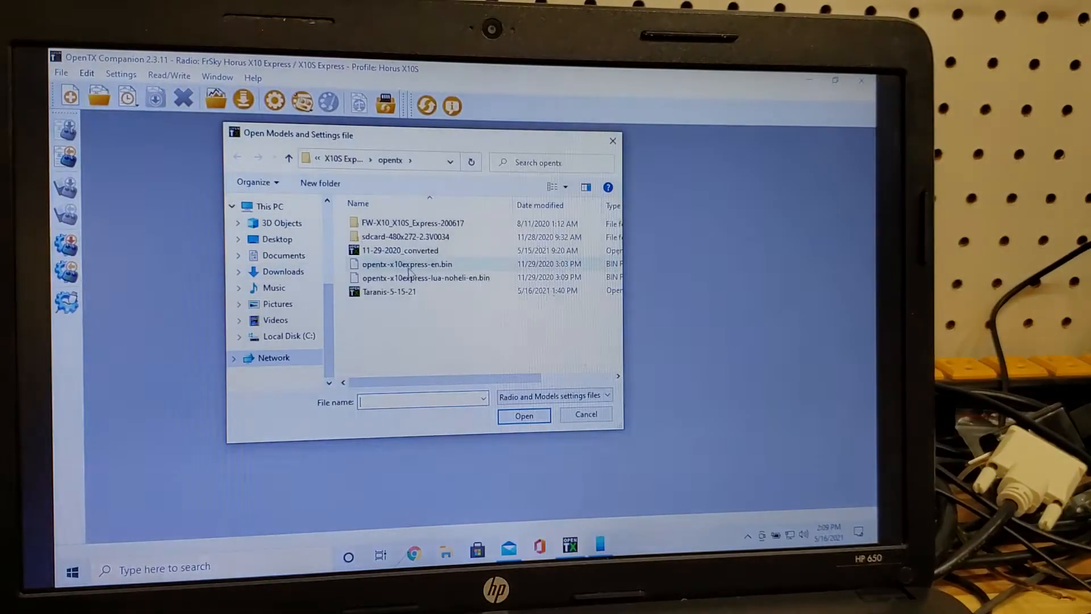
click(400, 250)
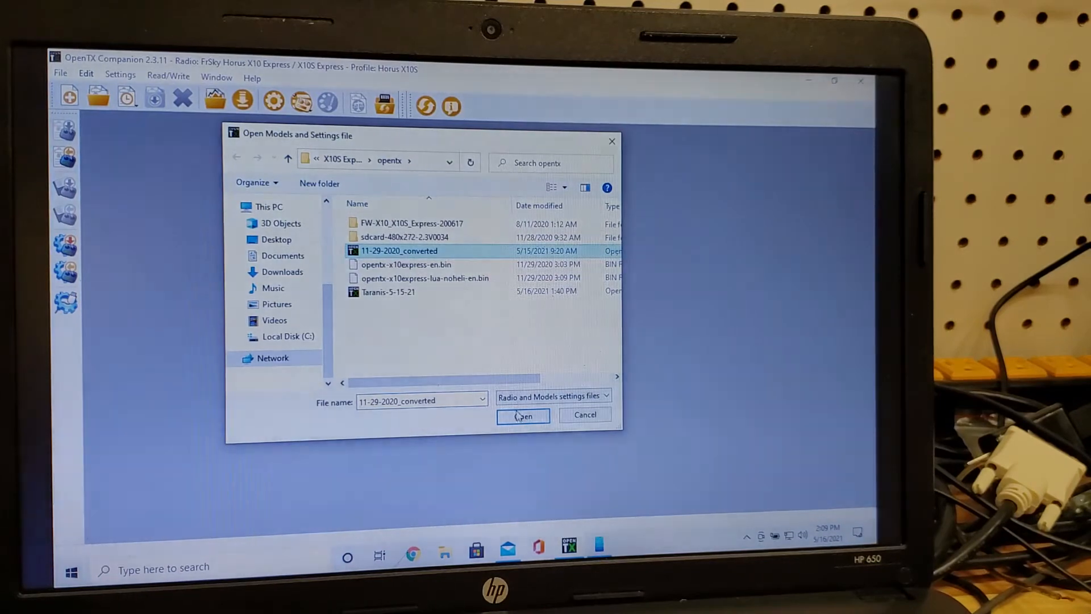
click(522, 416)
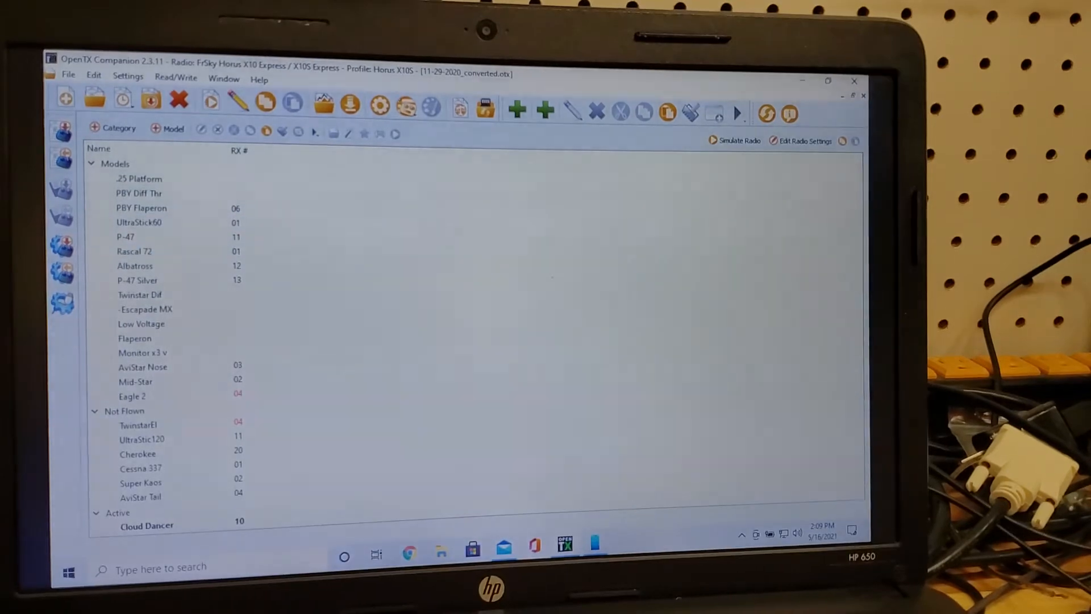
double_click(147, 525)
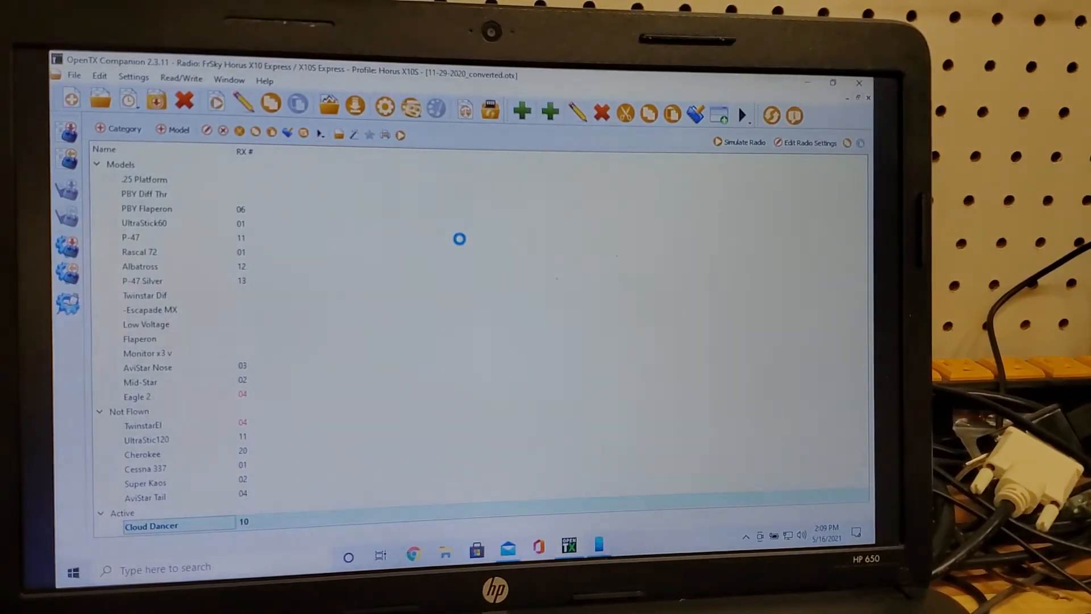
double_click(151, 525)
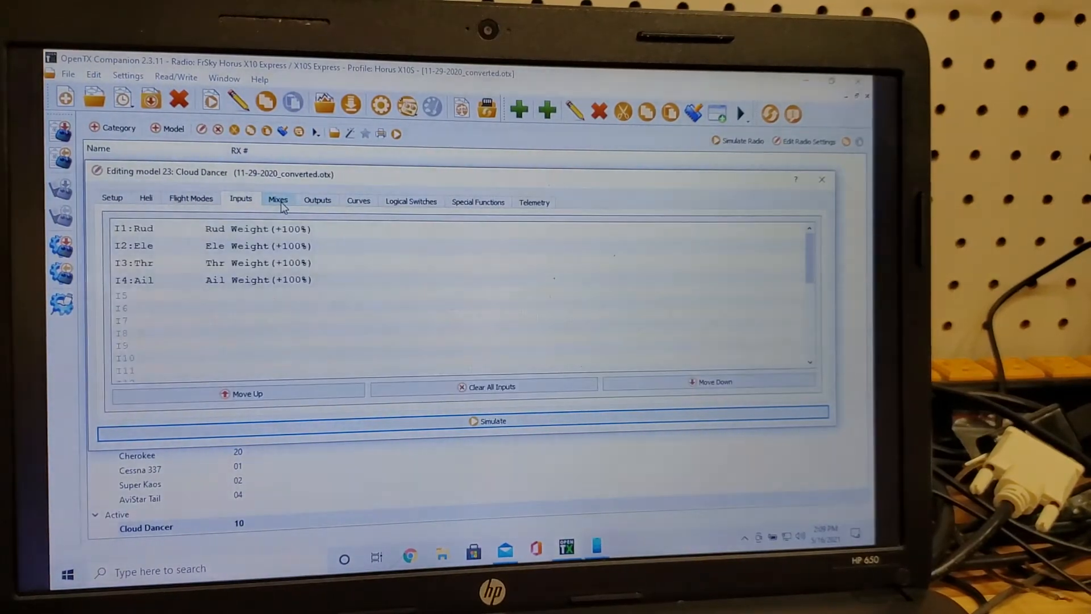
click(317, 200)
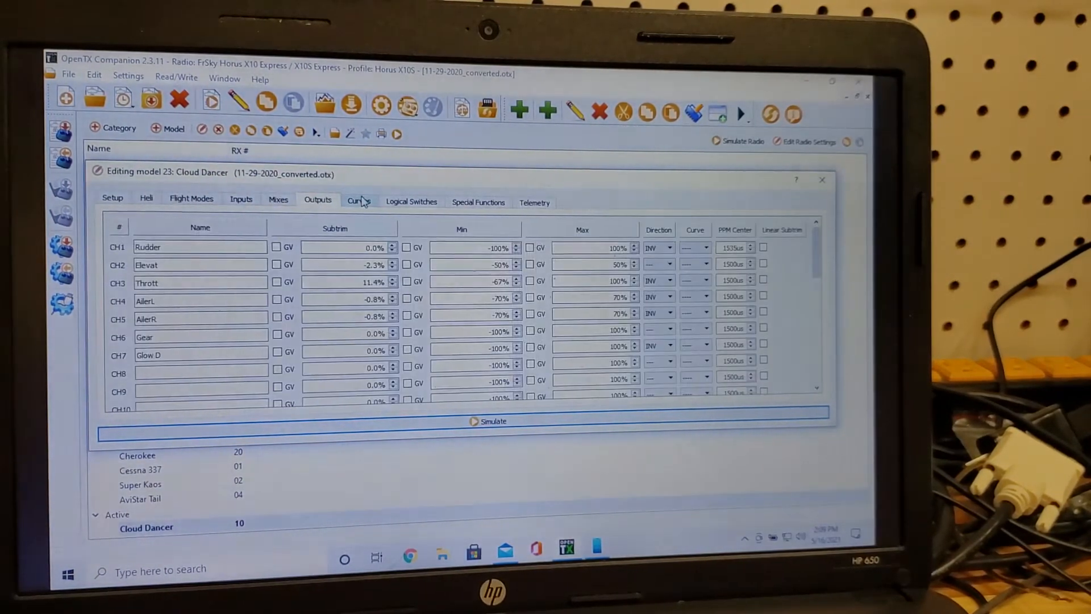
click(478, 203)
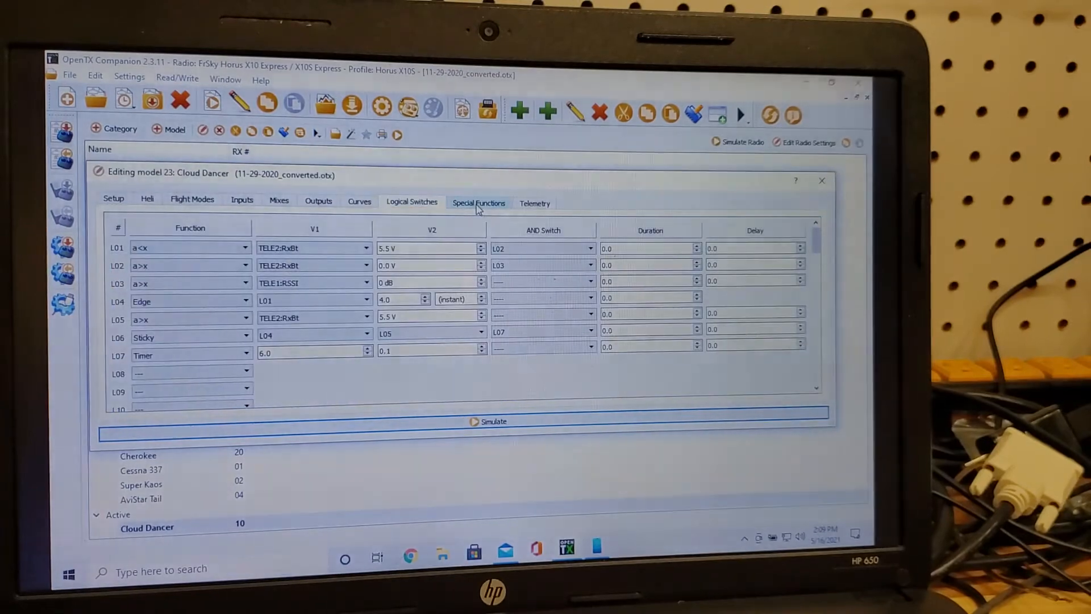
mouse_move(821, 180)
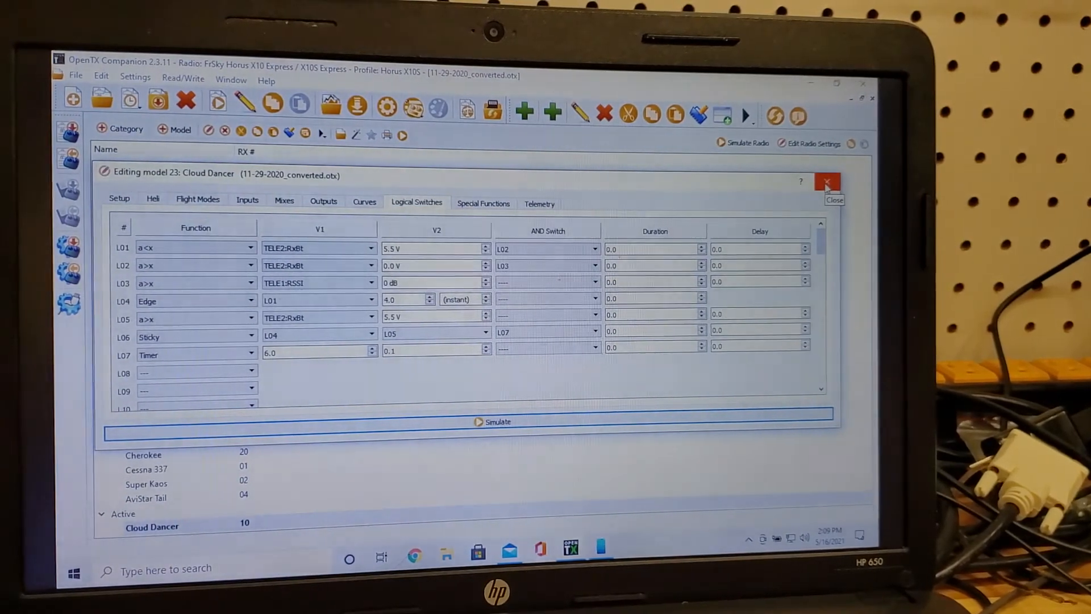
click(826, 182)
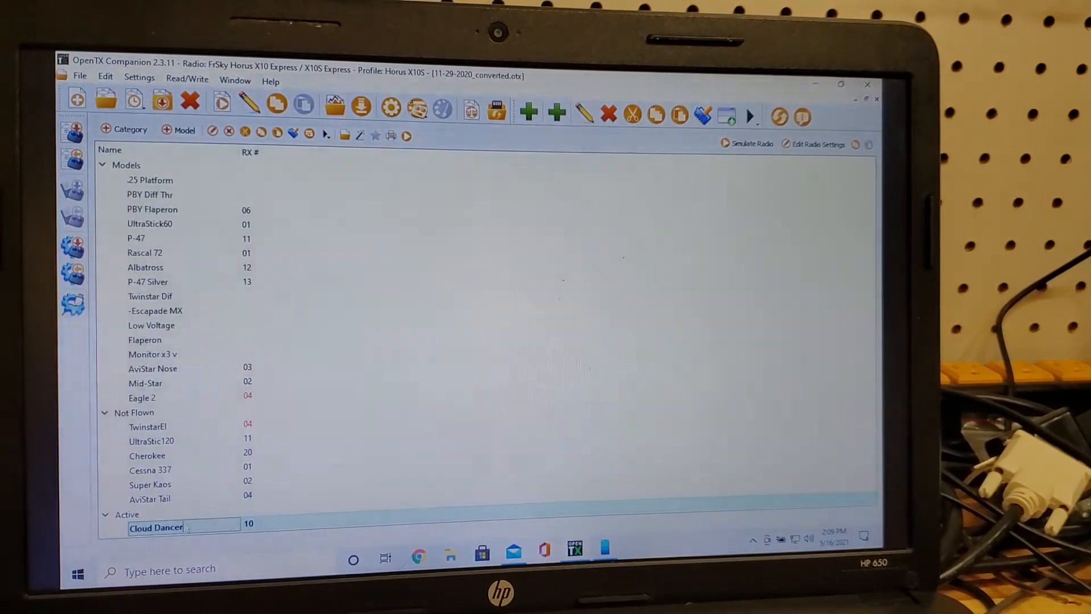
Copy the Cloud Dancer model and close the Horus models file
right_click(155, 528)
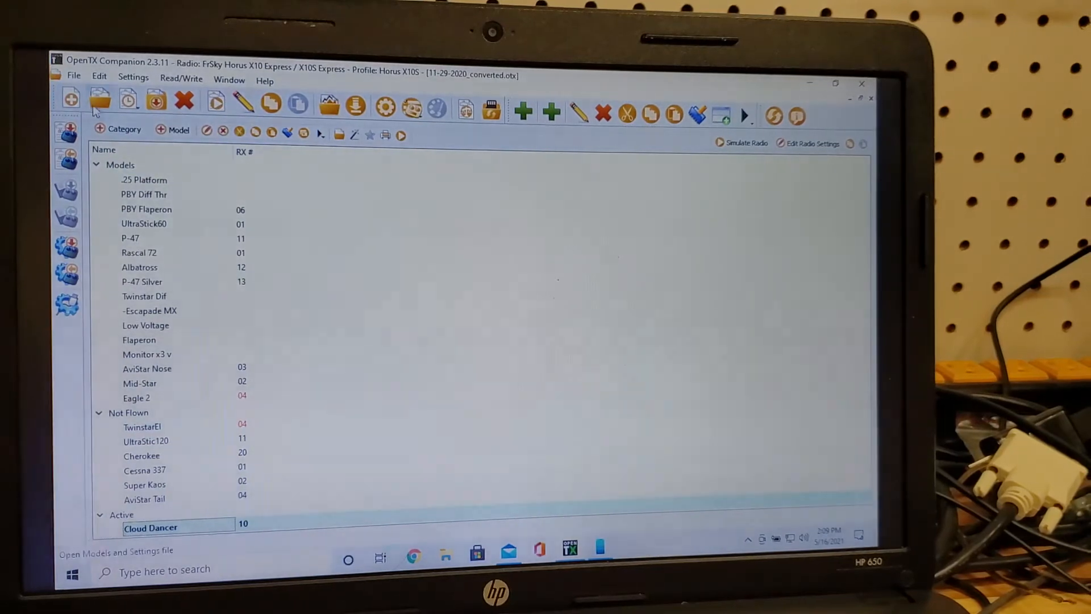
click(73, 75)
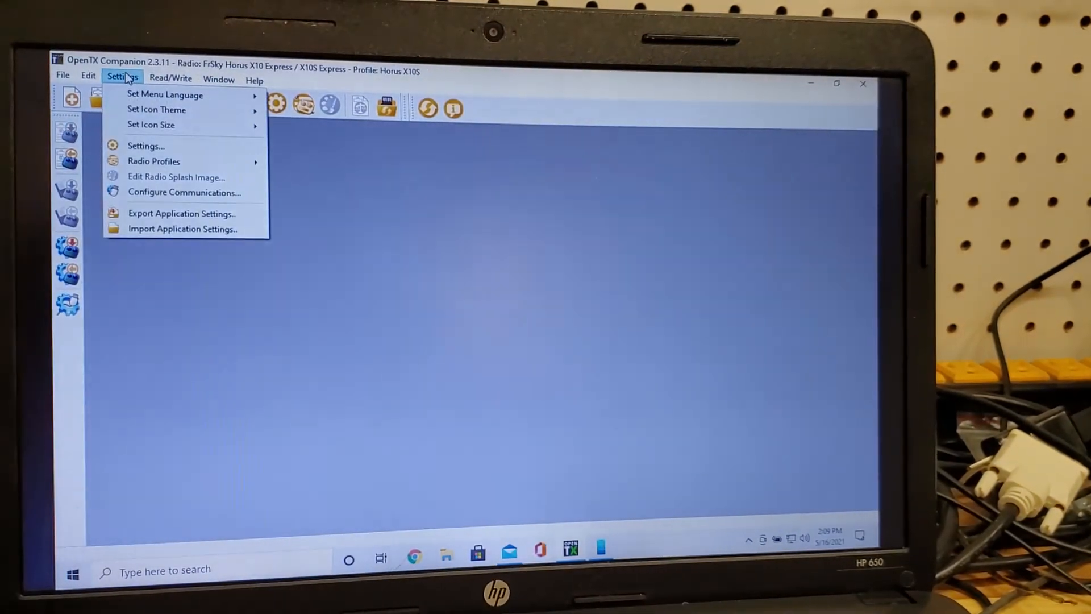
mouse_move(150, 123)
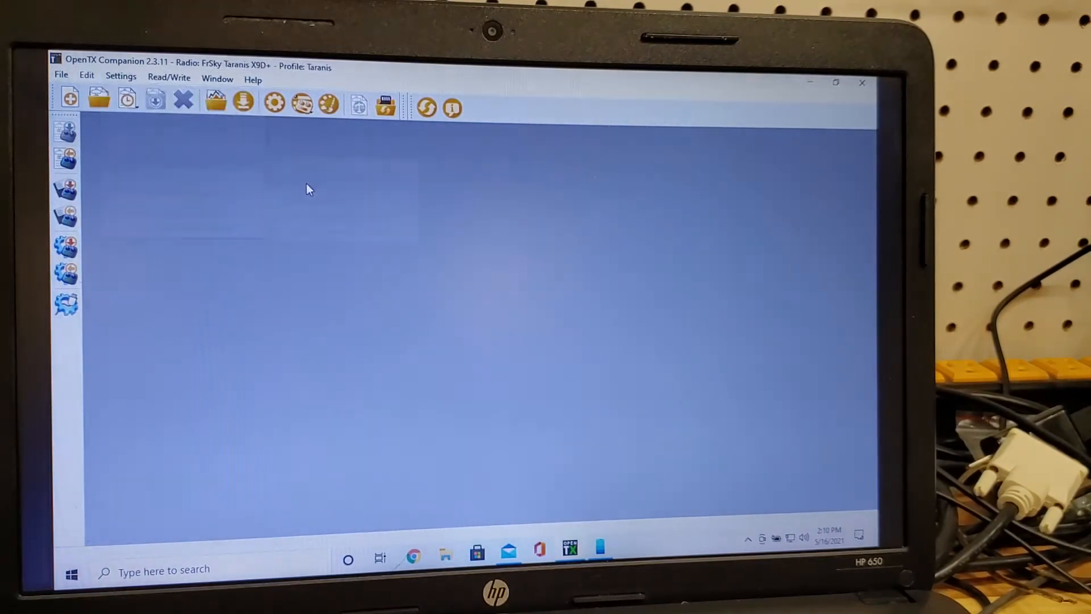
Open the Taranis-5-15-21 models file on the Taranis profile
click(60, 75)
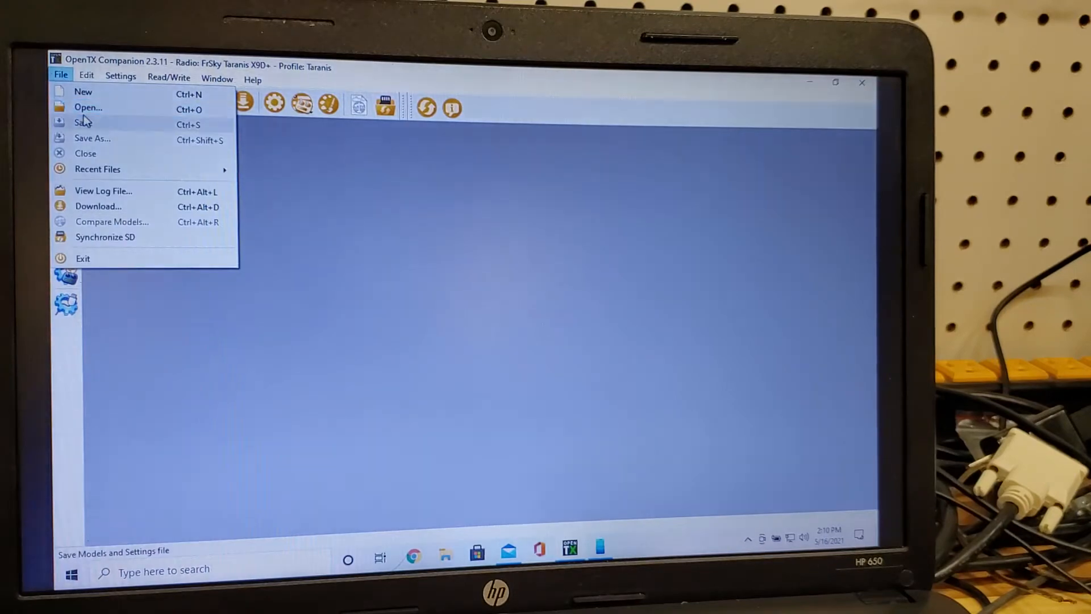
click(88, 107)
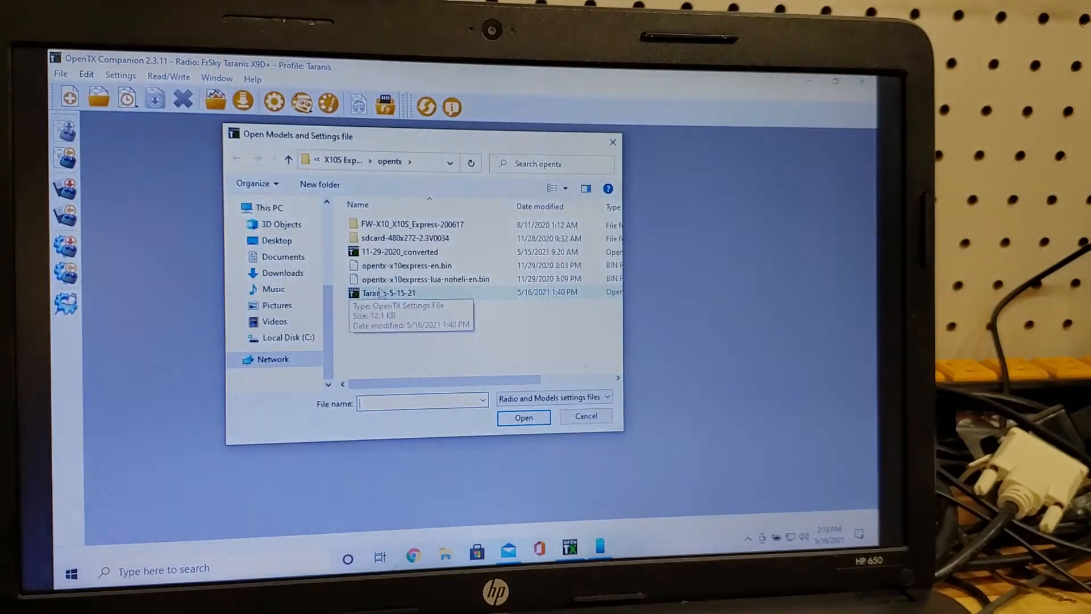
click(388, 294)
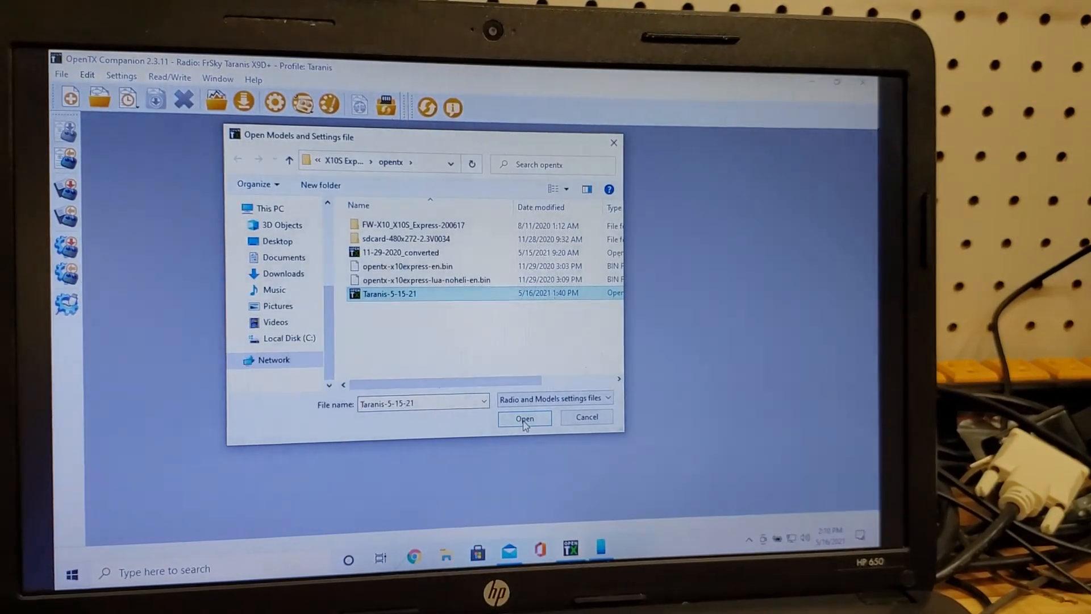
click(524, 419)
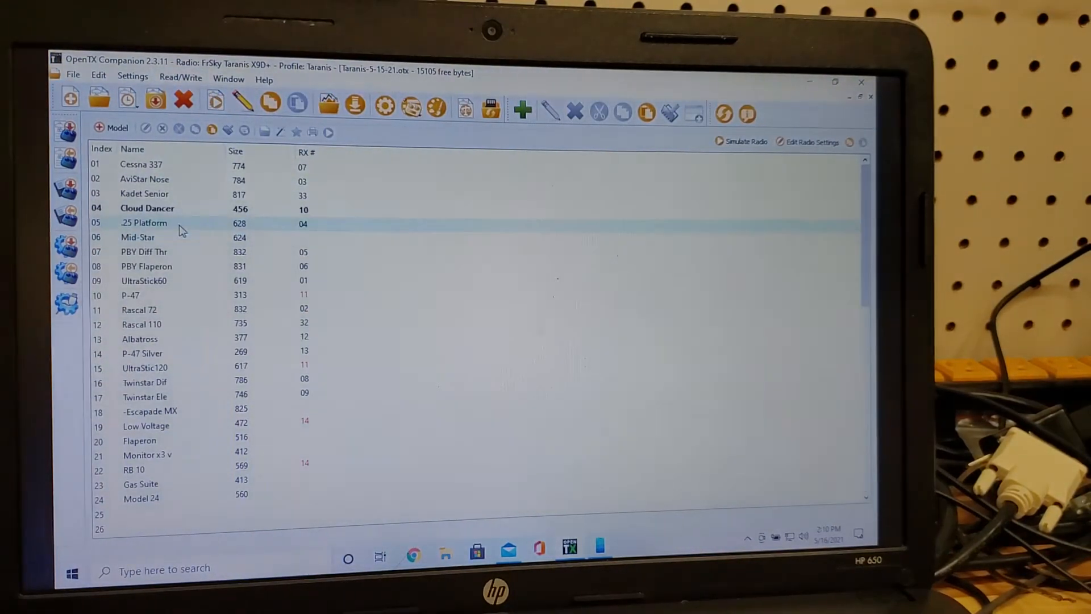
Paste the copied model over Cloud Dancer, bringing up the replace confirmation
click(147, 208)
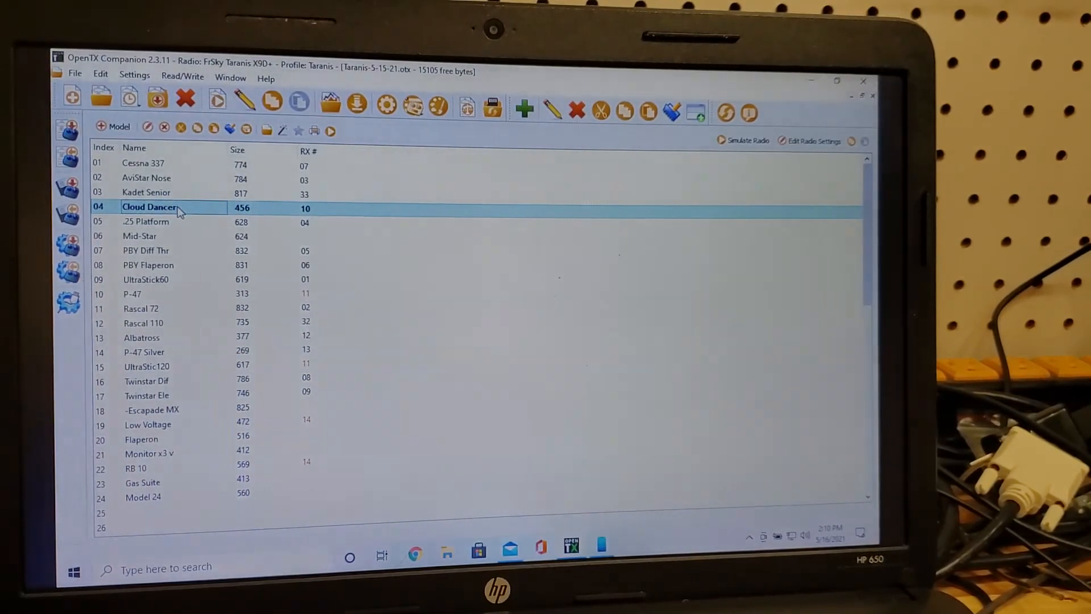
click(147, 221)
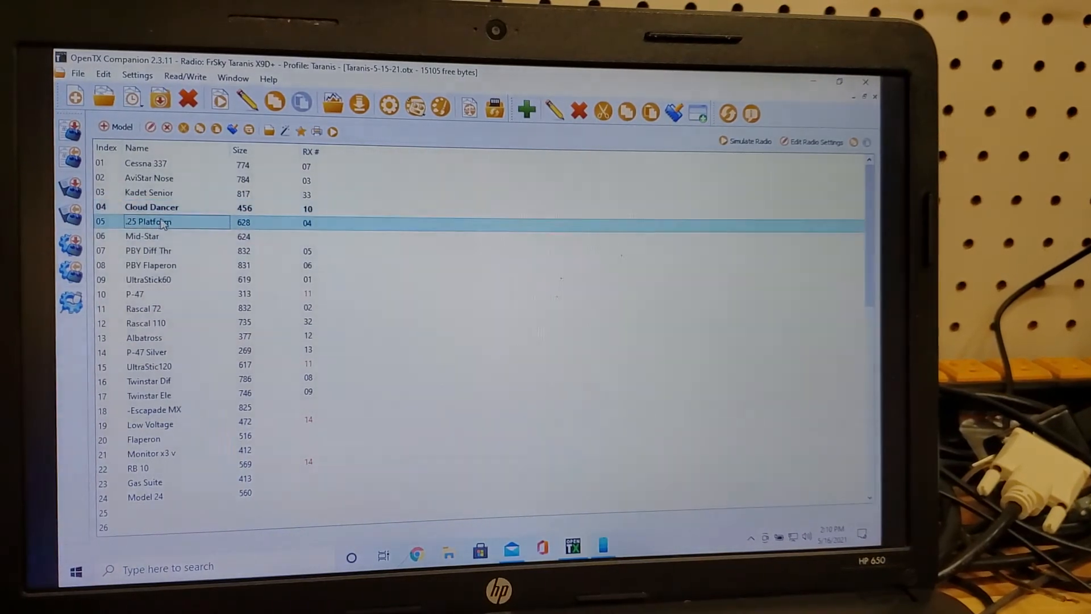
right_click(151, 207)
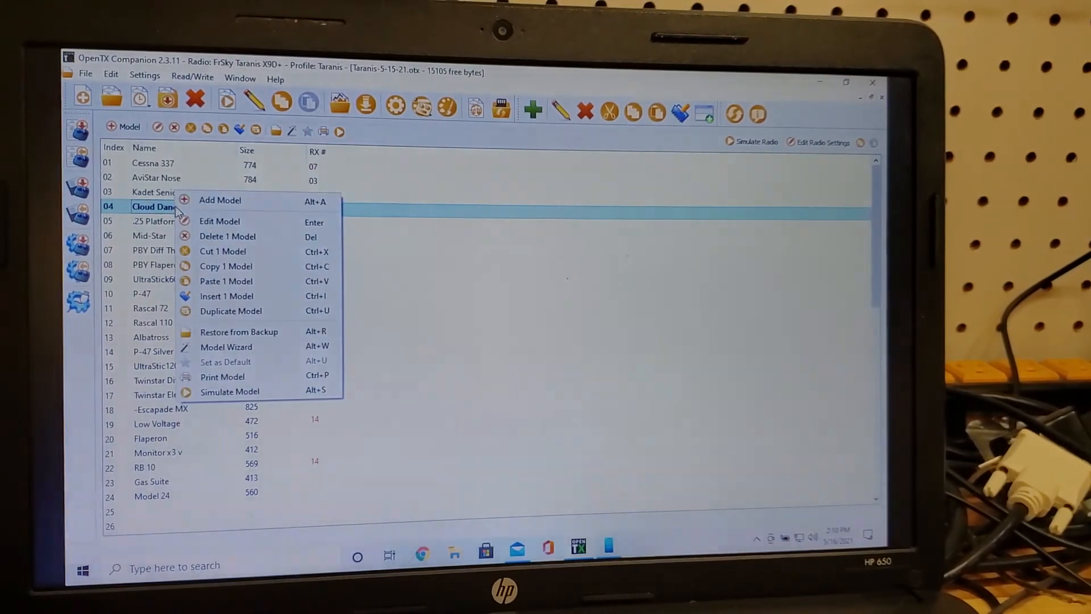
click(225, 281)
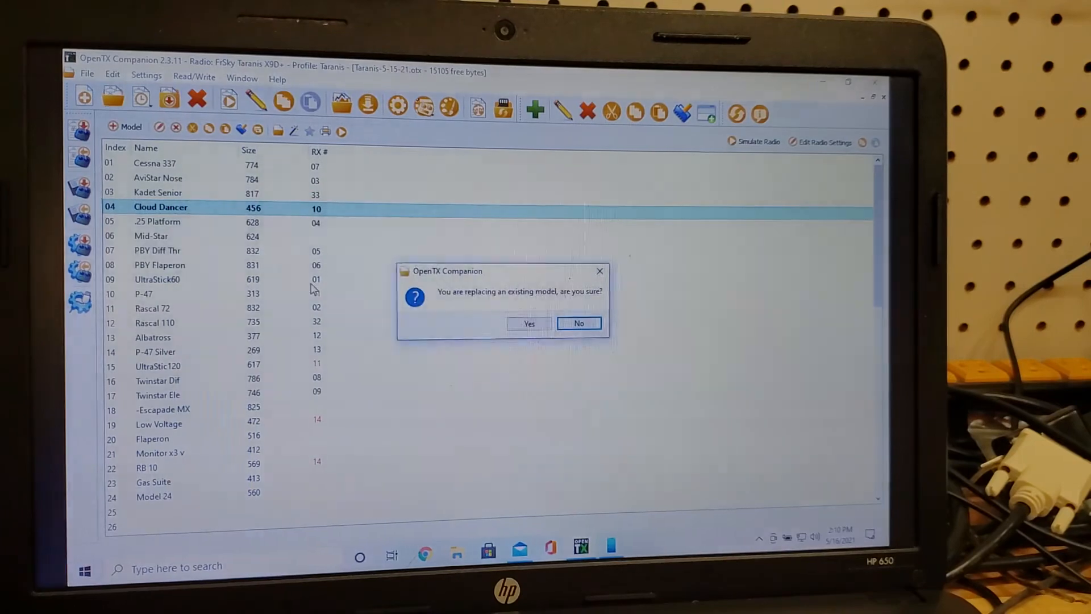